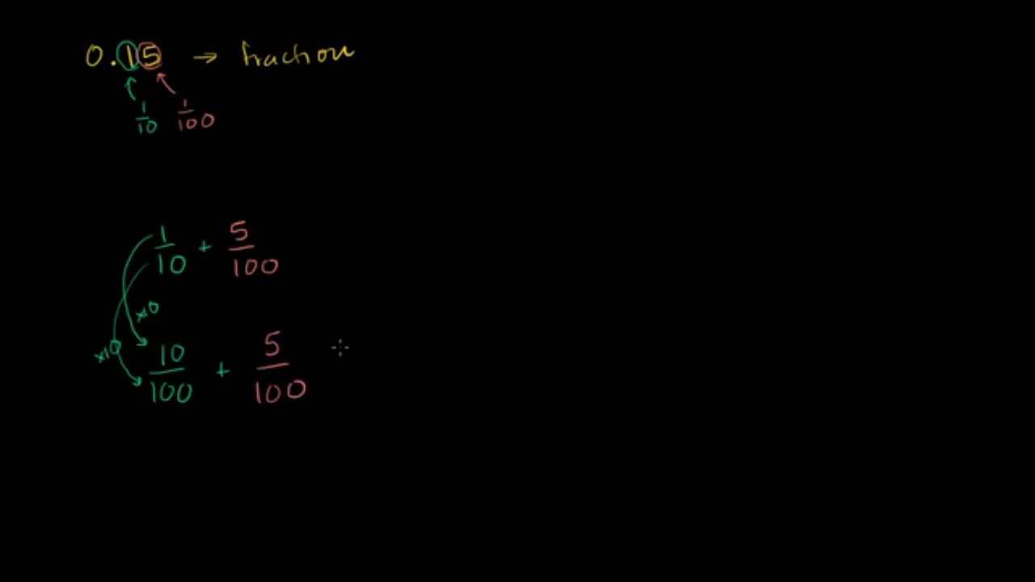
pyautogui.moveTo(348, 359)
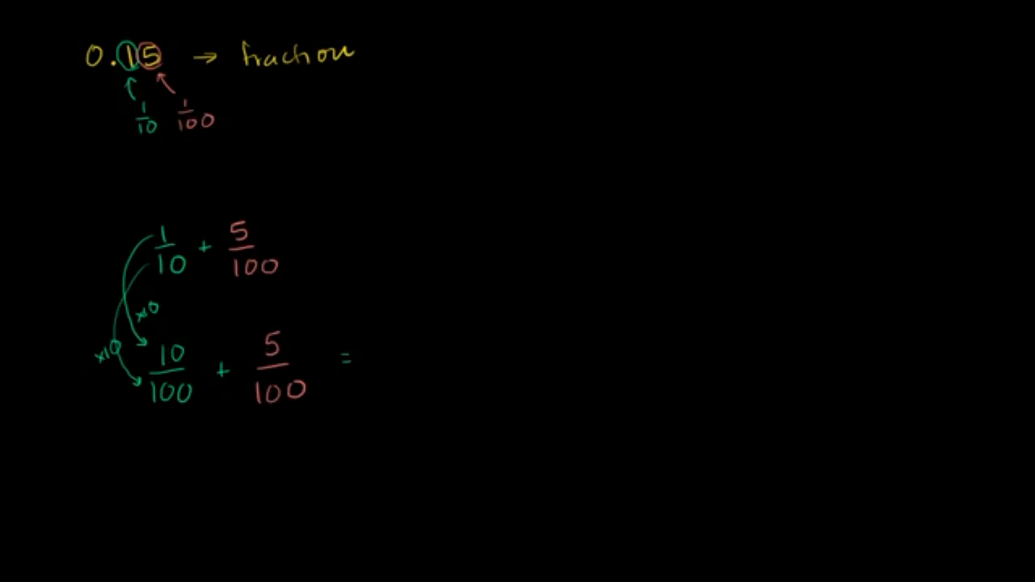
pyautogui.write('15')
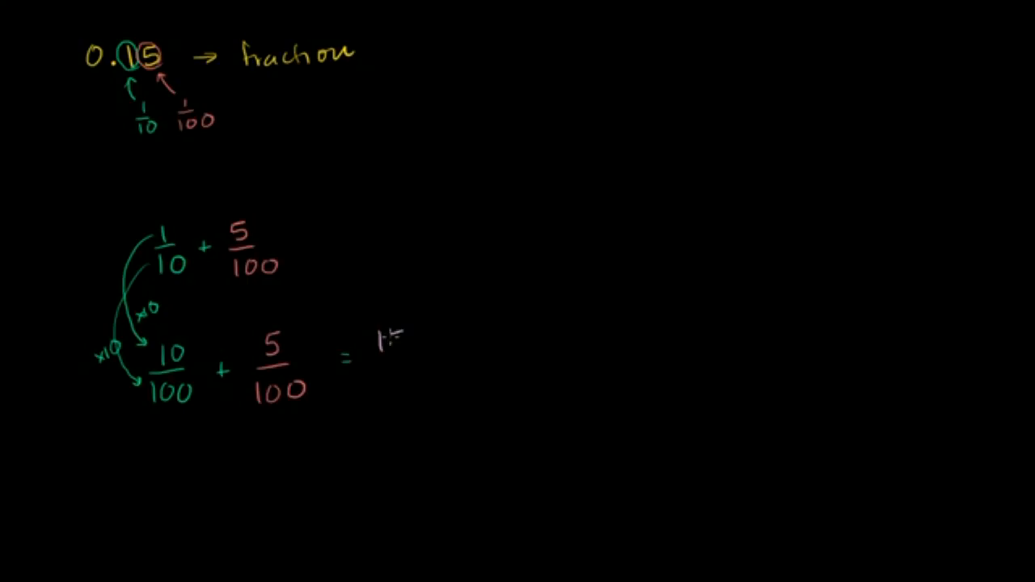
pyautogui.write('15/10')
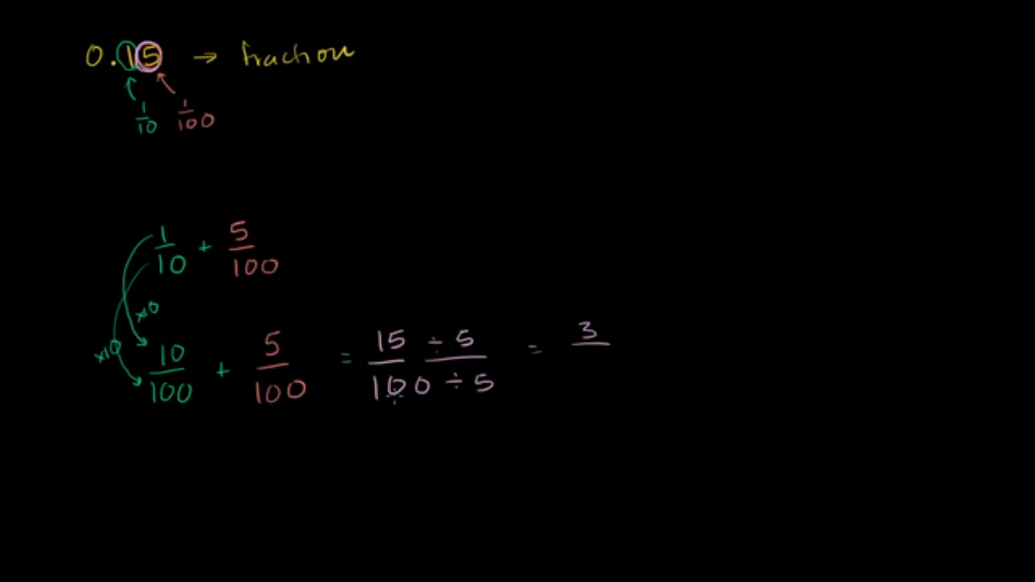
pyautogui.moveTo(590, 368)
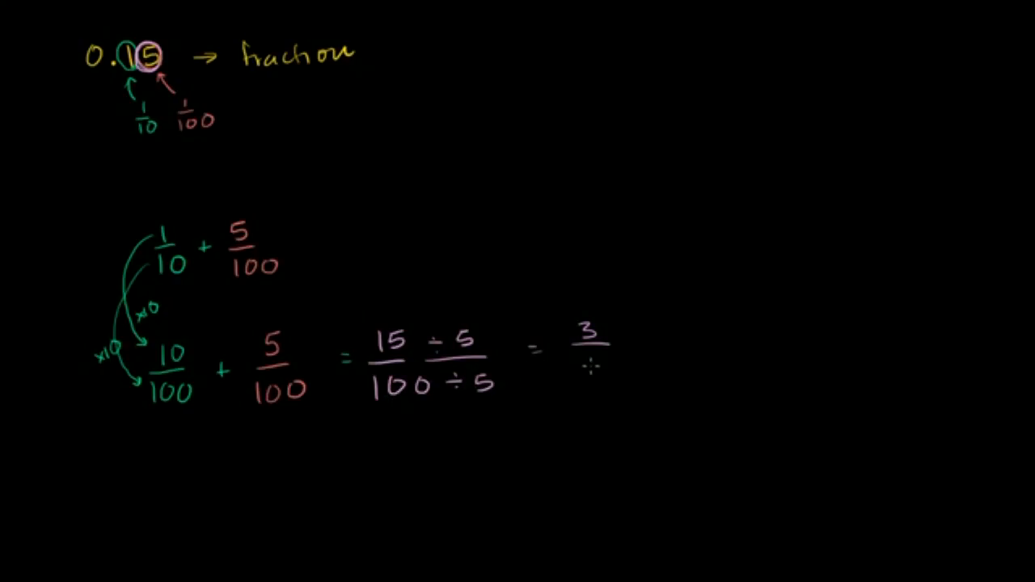